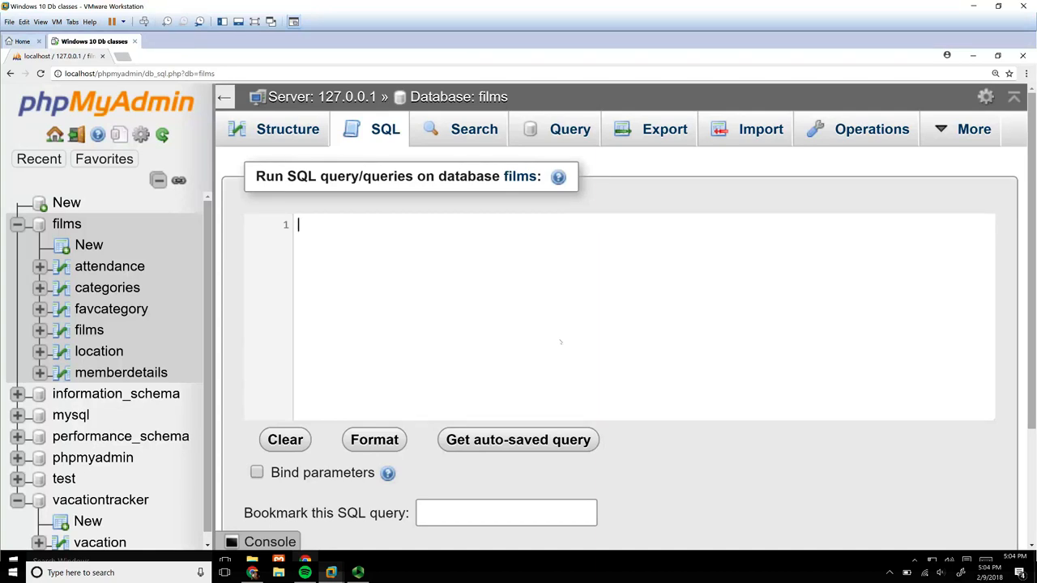
Write 'SELECT memberdetails.LName FROM memberdetails' in the films SQL editor and run it.
{"action": "type", "text": "SELECT"}
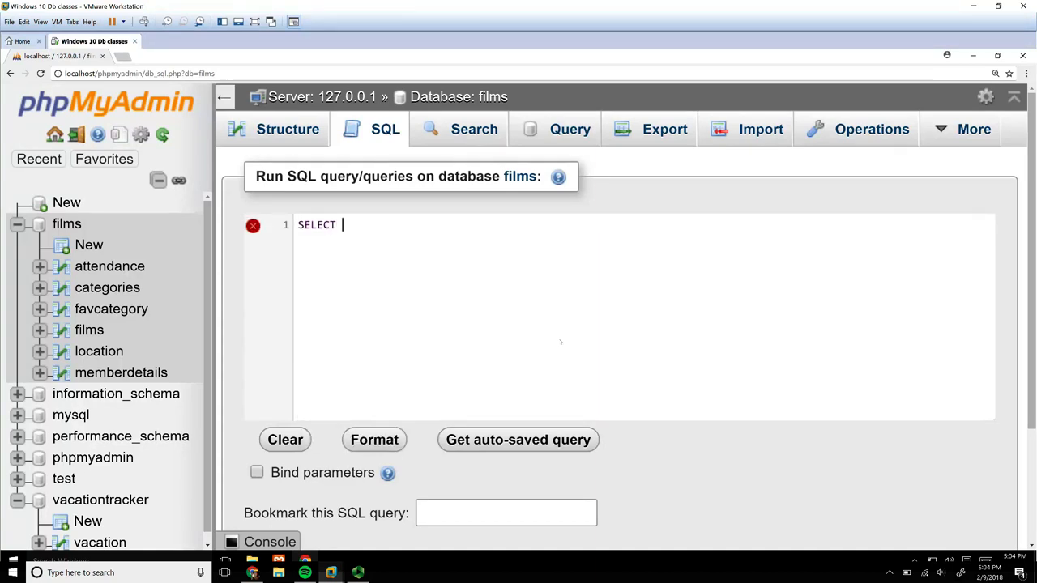
{"action": "type", "text": "memberdetails"}
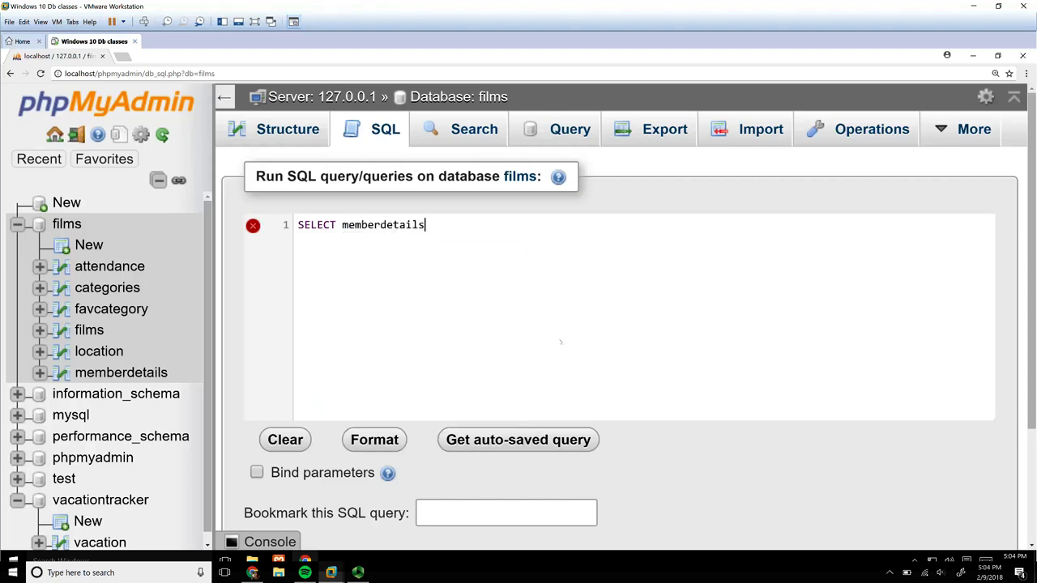
{"action": "type", "text": ".LName"}
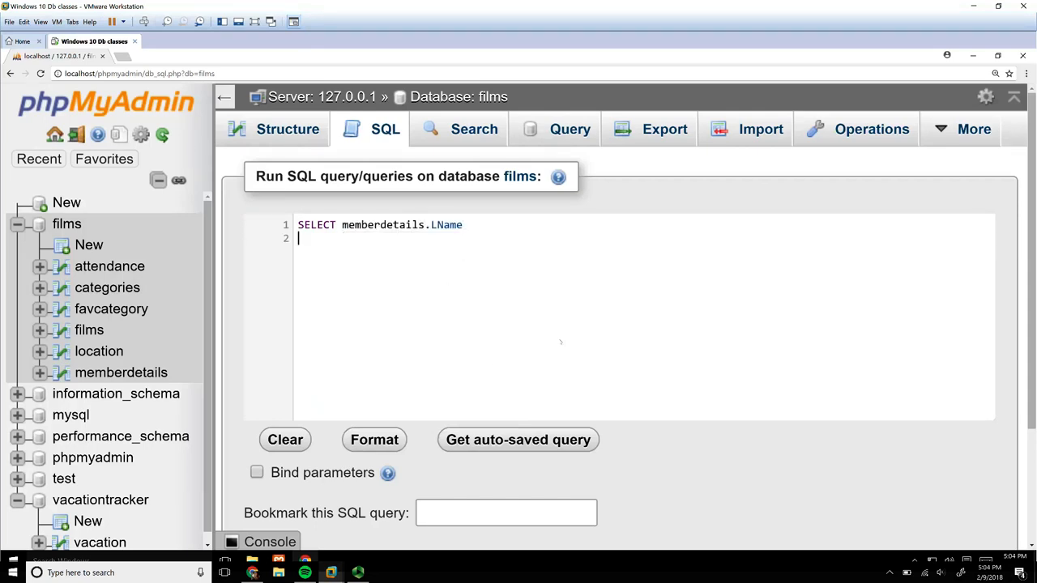
{"action": "type", "text": "From memb"}
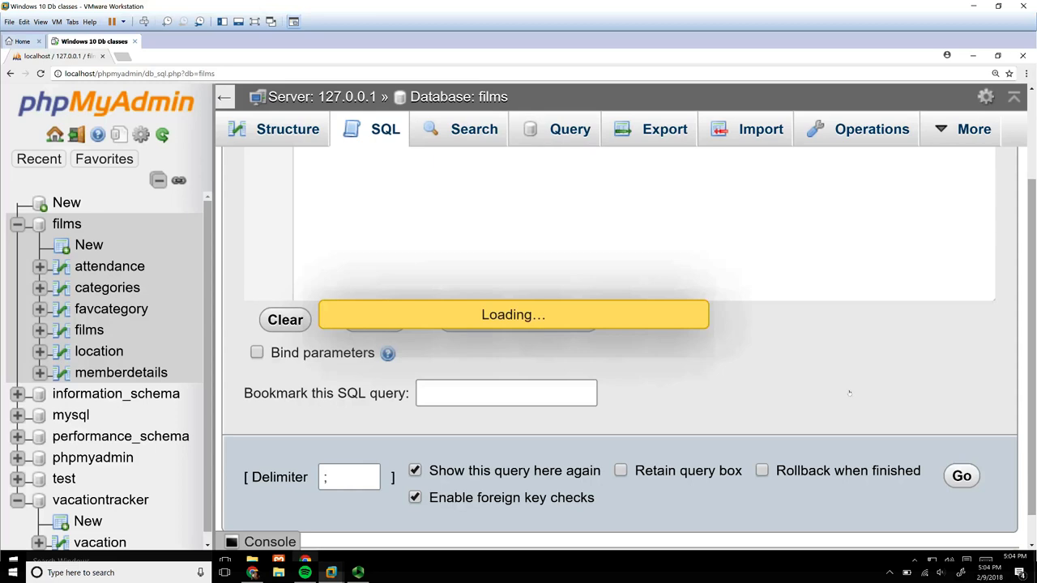
Reopen the six-row last-name query inline for editing.
{"action": "left_click", "coordinate": [962, 475]}
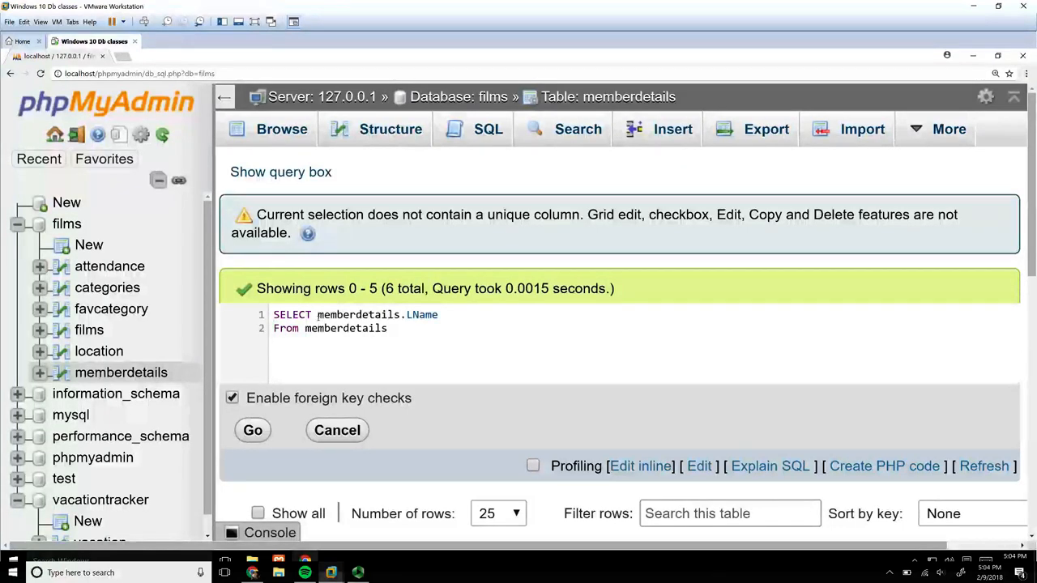
Insert DISTINCT before memberdetails.LName, rerun, and view the five unique last names.
{"action": "type", "text": "DIS"}
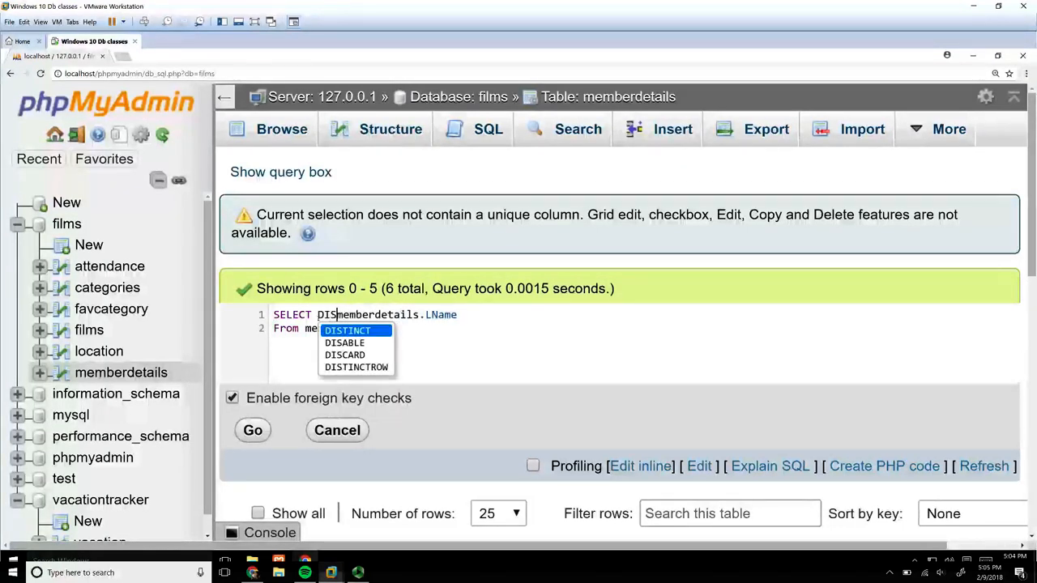
{"action": "left_click", "coordinate": [348, 331]}
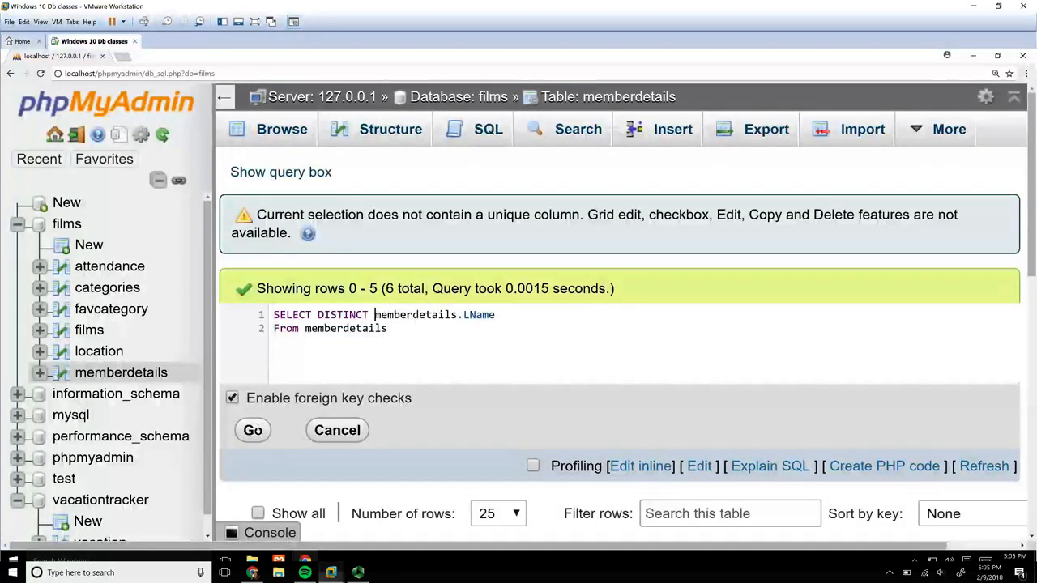
{"action": "left_click", "coordinate": [252, 430]}
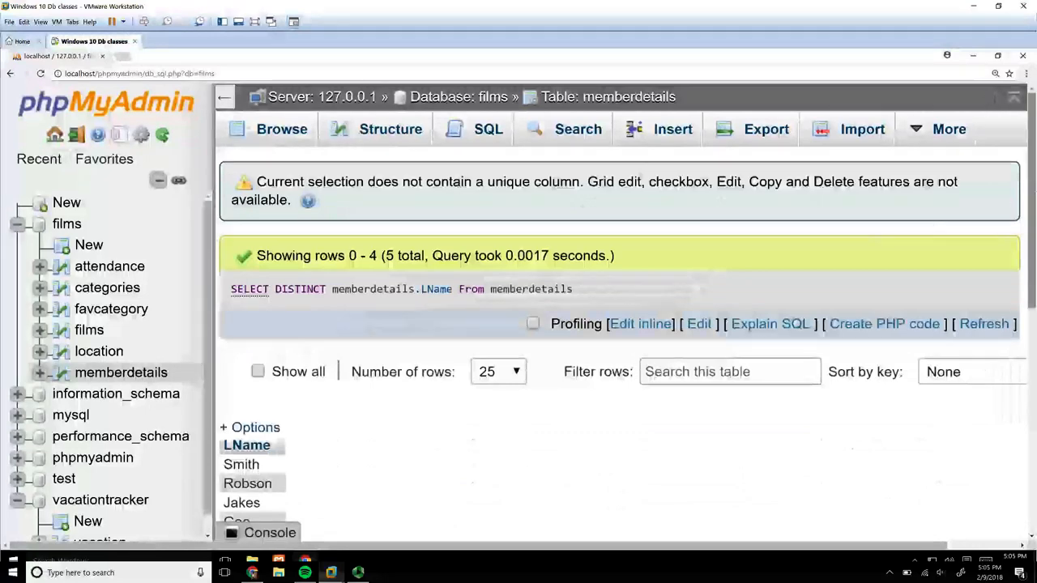
{"action": "scroll", "scroll_direction": "down", "scroll_amount": 3}
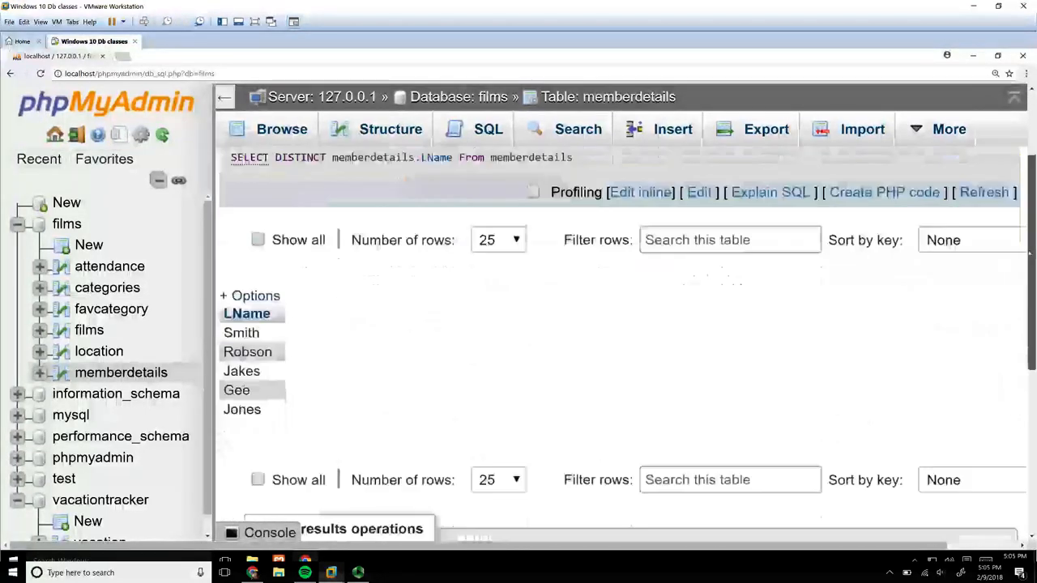